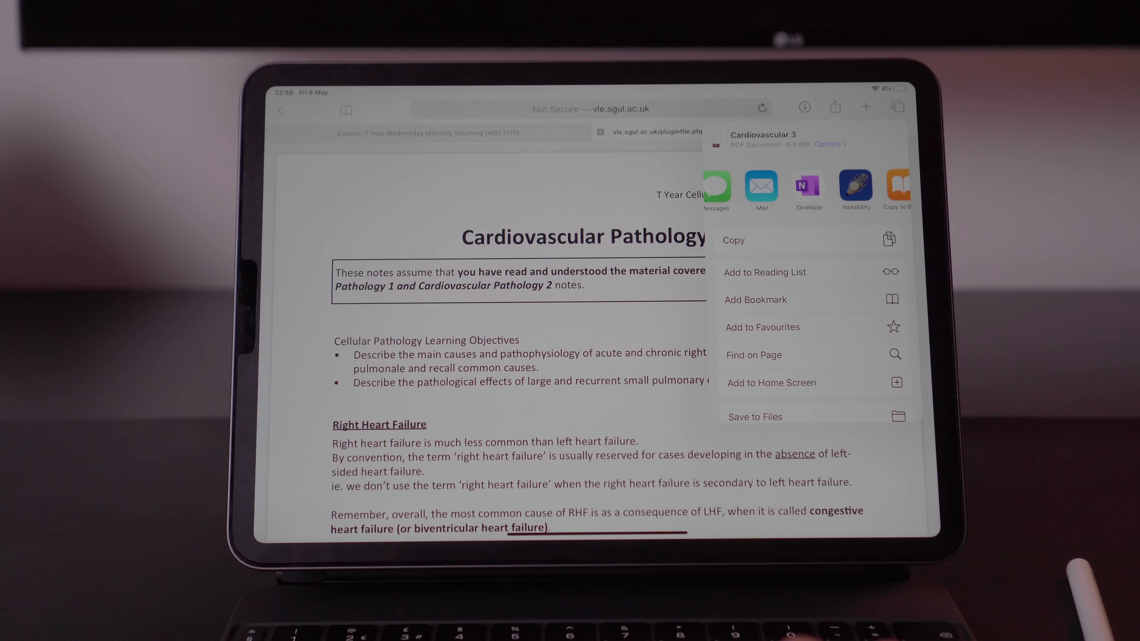
# Dismiss the share sheet over the Cardiovascular Pathology PDF and return to the home screen.
pyautogui.click(856, 185)
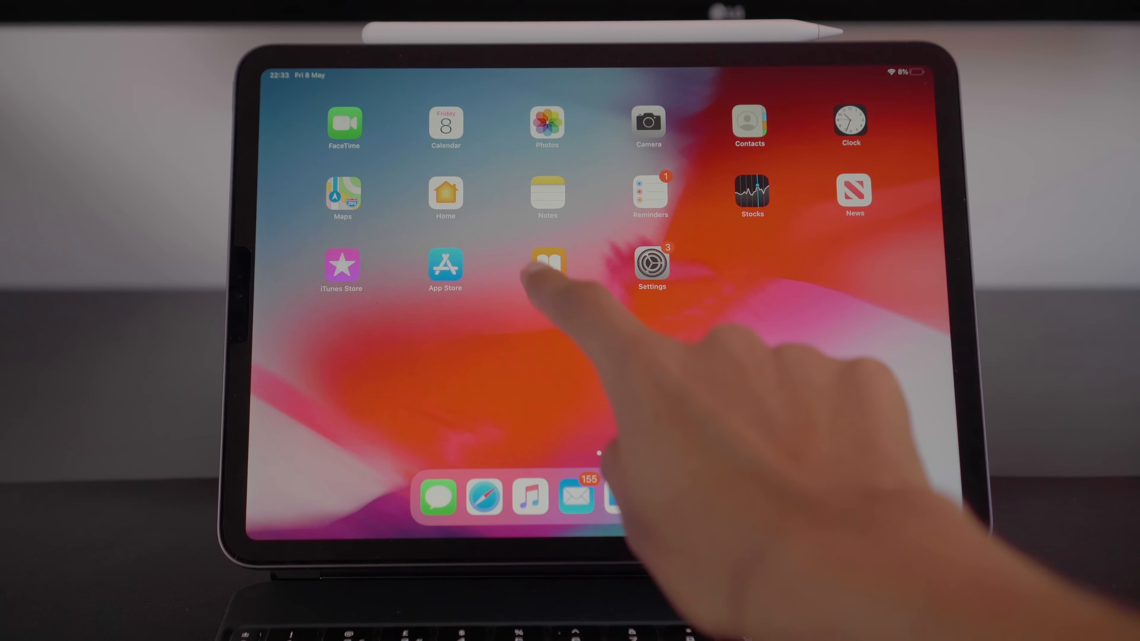
# Show the Apple Books library of 37 saved PDFs and scroll through them.
pyautogui.click(545, 263)
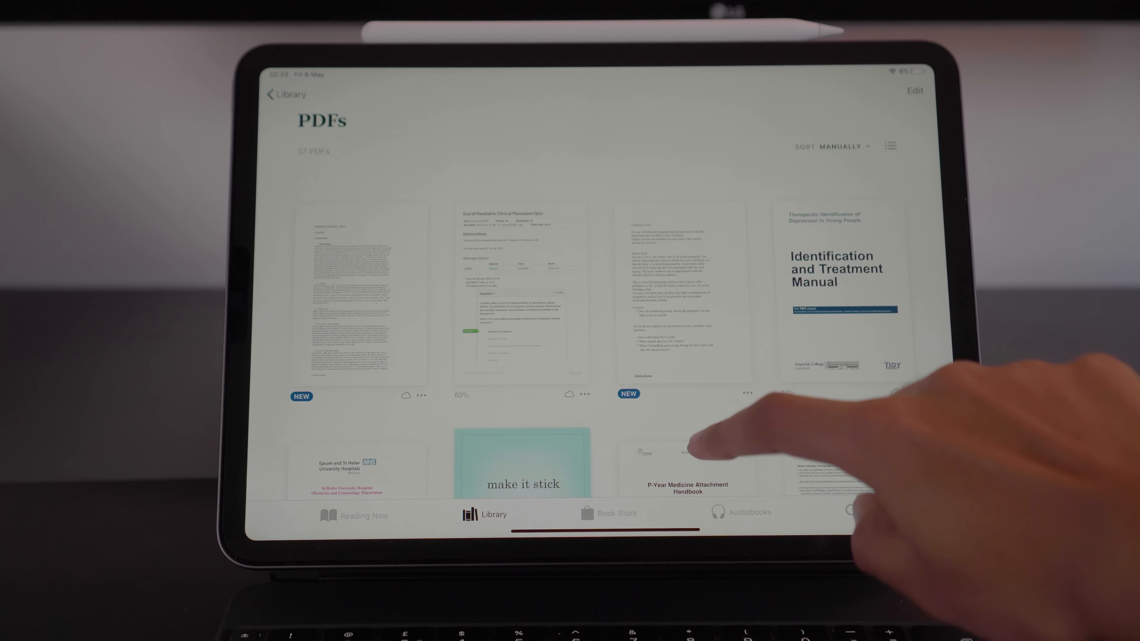
pyautogui.scroll(-3)
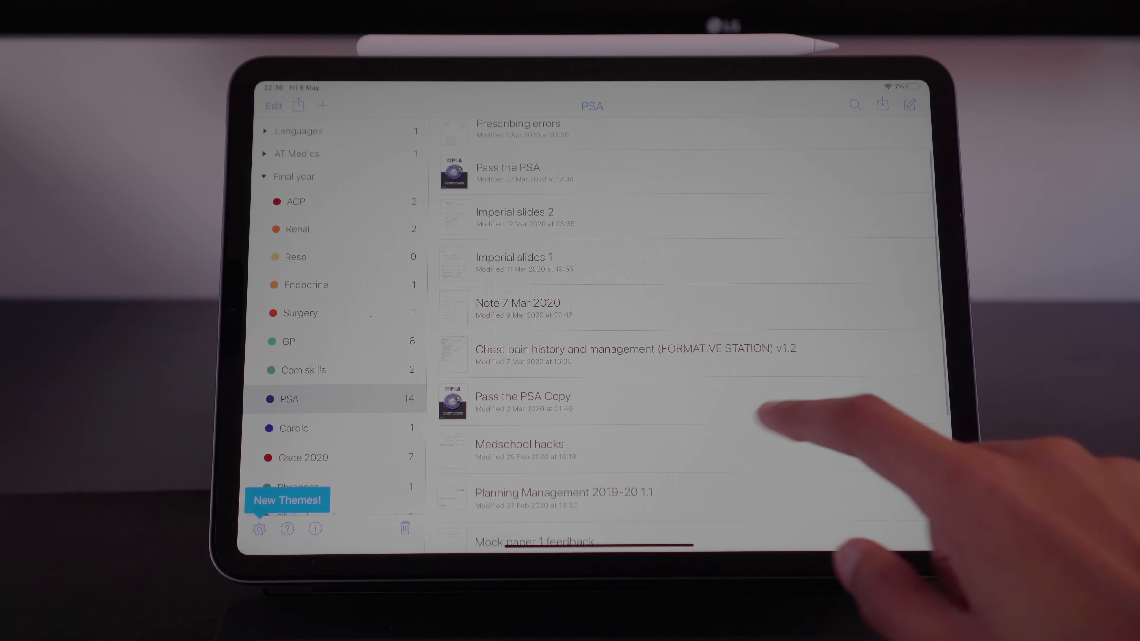
# Select the PSA subject under Final year to list its notes.
pyautogui.click(507, 168)
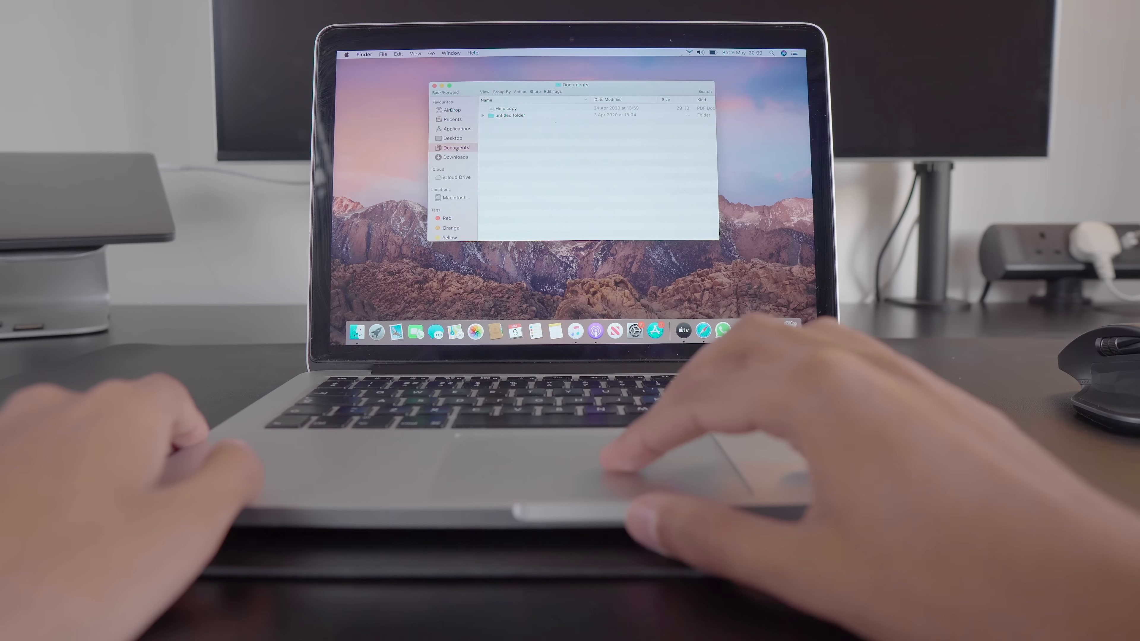
# Select Documents in the Finder sidebar to show the Help copy PDF and untitled folder.
pyautogui.click(453, 138)
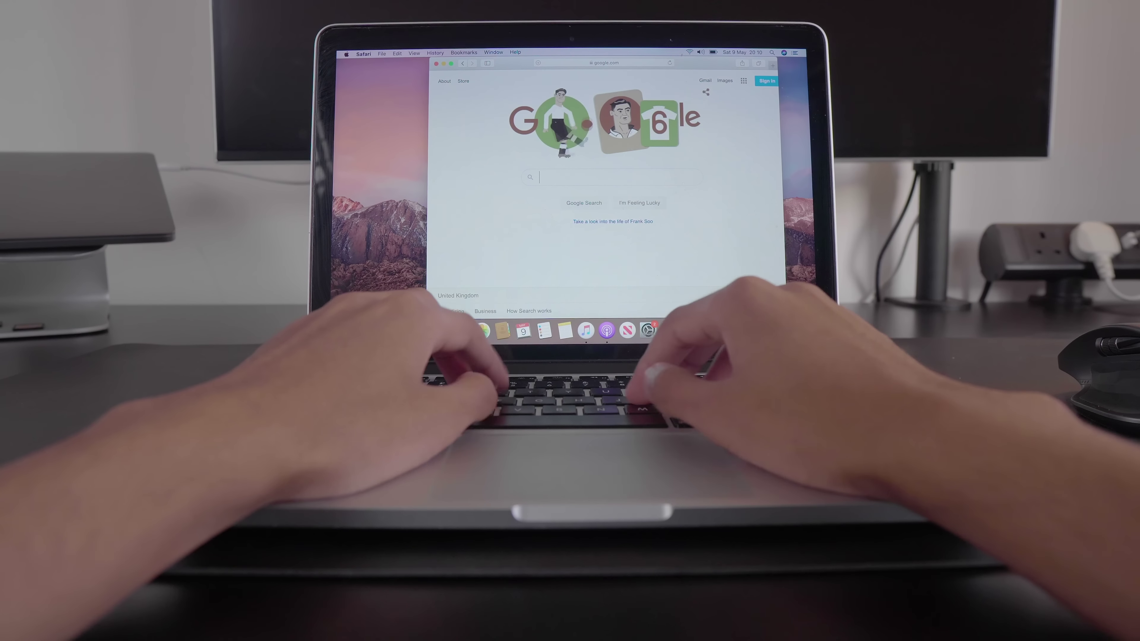
# Search Google for 'bbc news' from the Safari homepage.
pyautogui.write('bbc news')
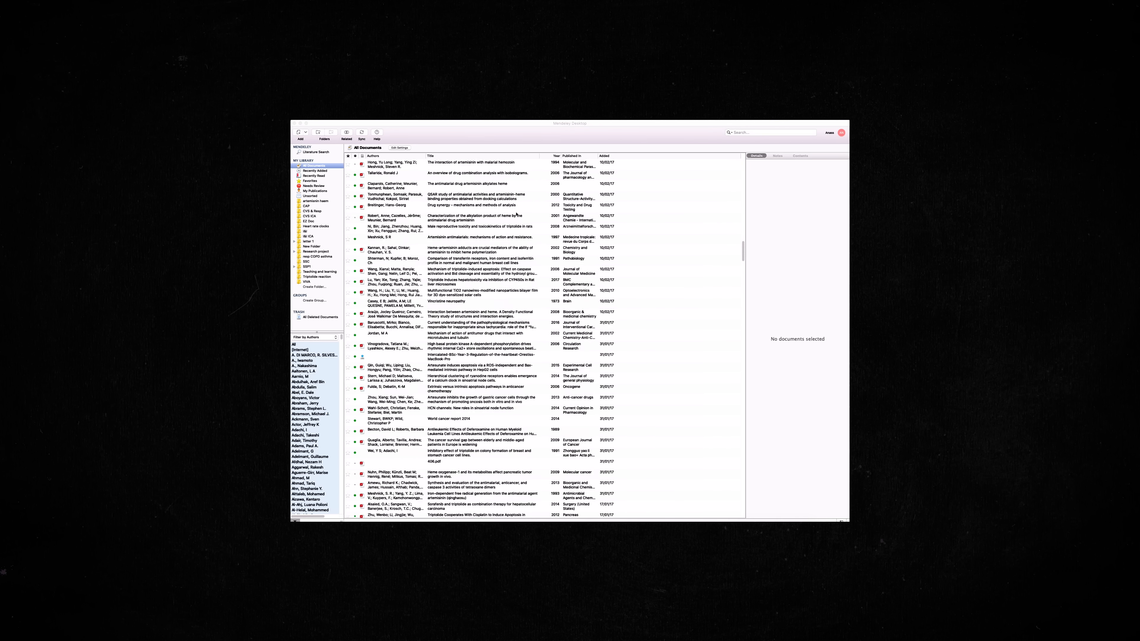
pyautogui.scroll(-3)
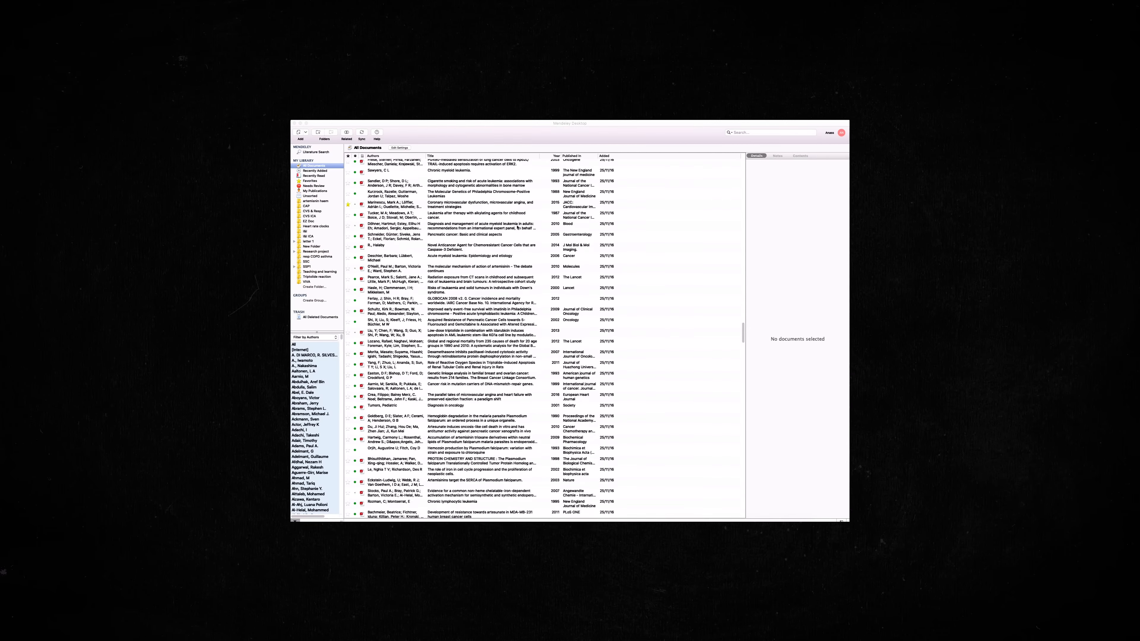